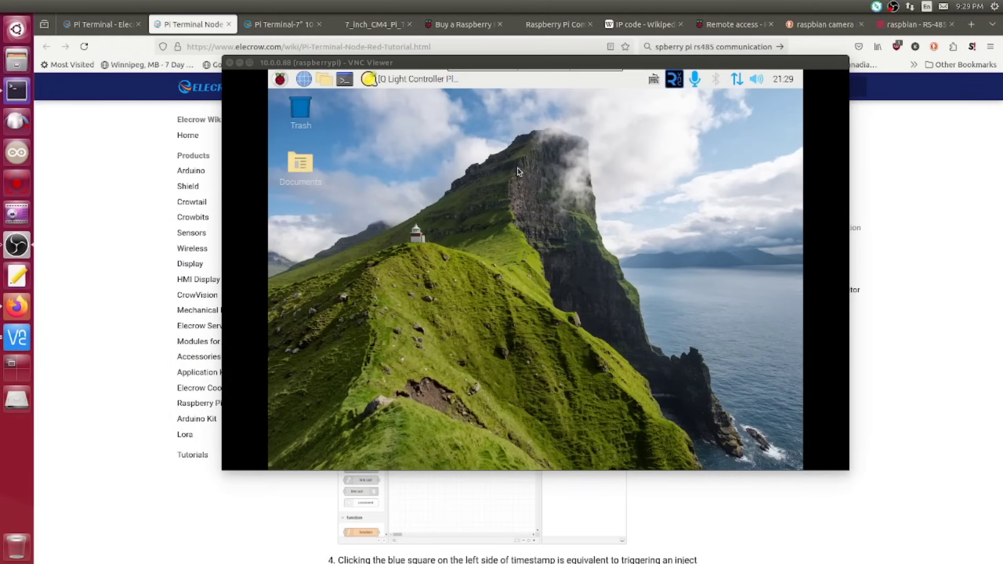
mouse_move(431, 89)
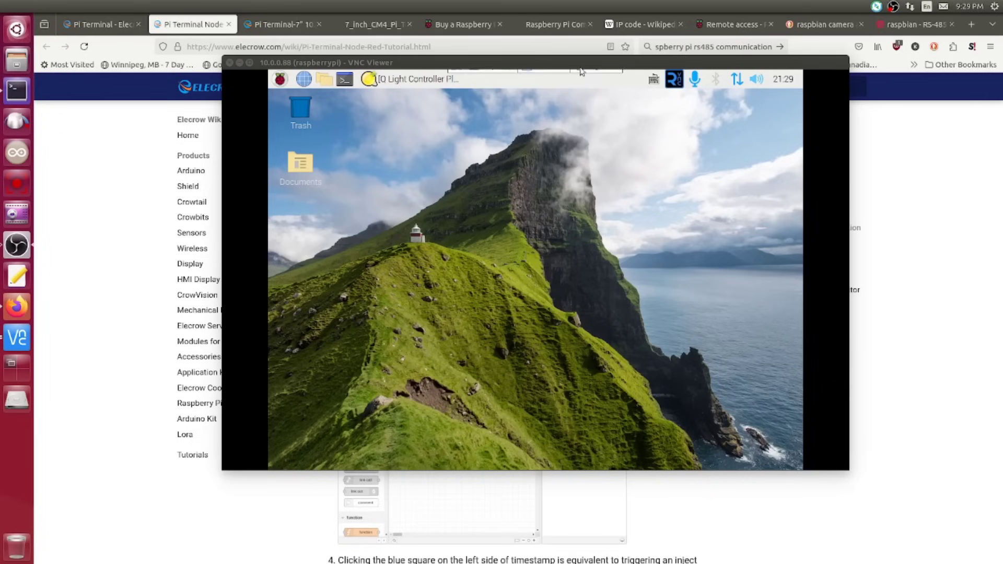
mouse_move(508, 174)
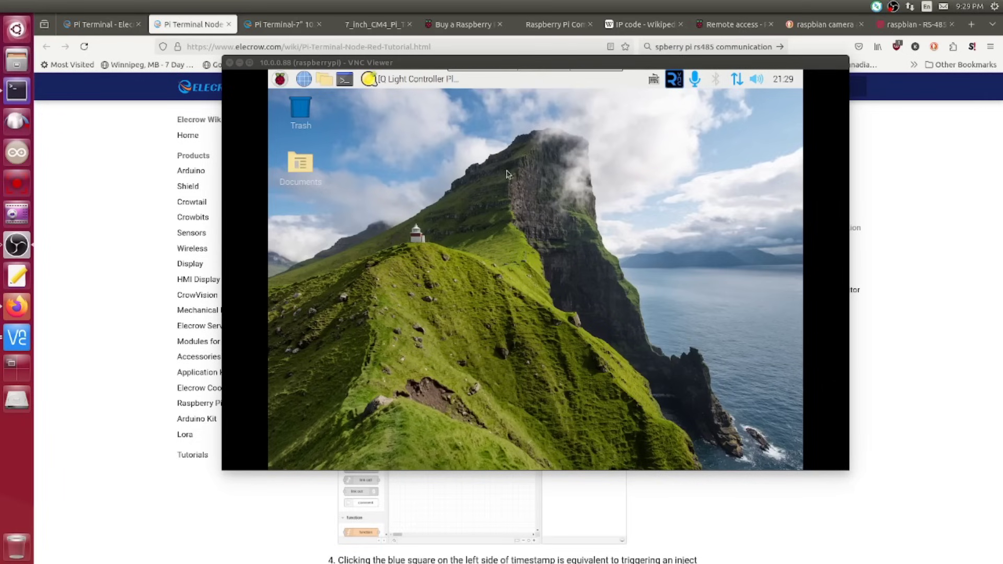
mouse_move(470, 151)
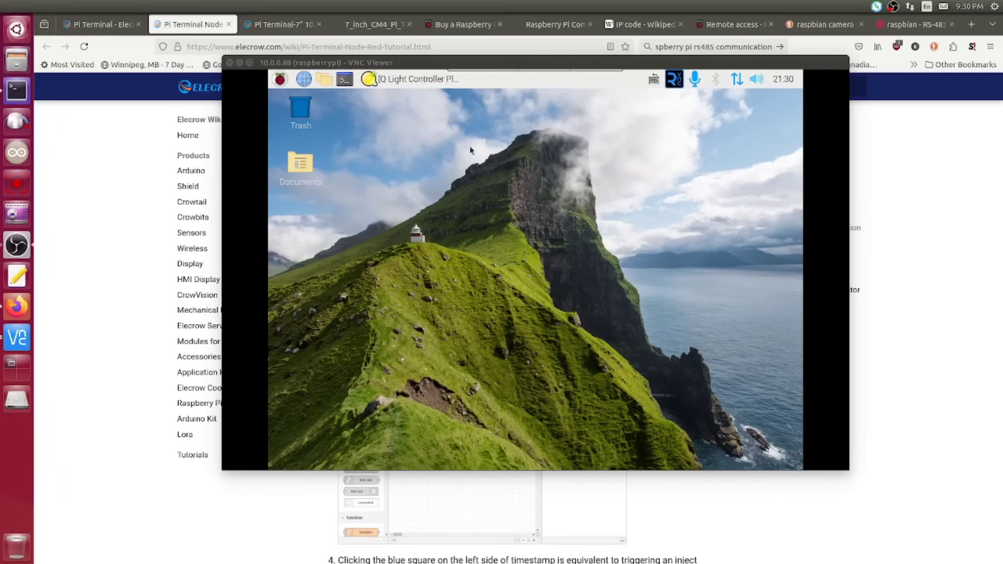